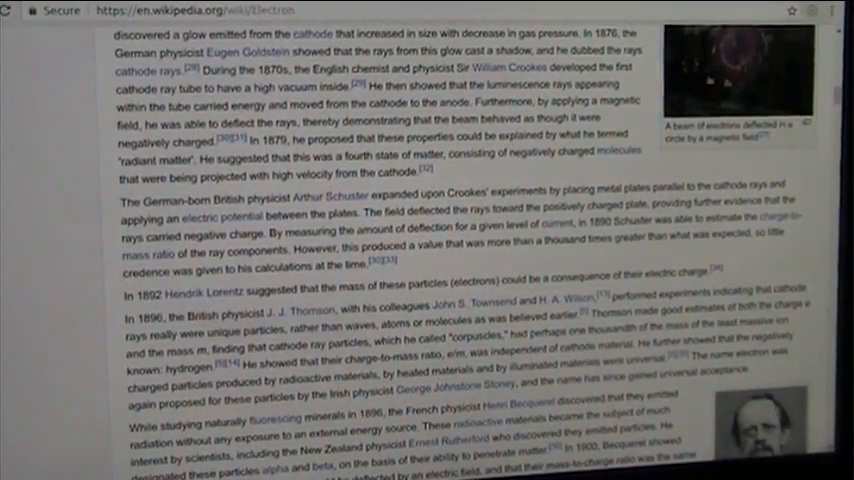
Step: Enlarge the cathode-ray tube photo from the Electron article in the media viewer
click(736, 76)
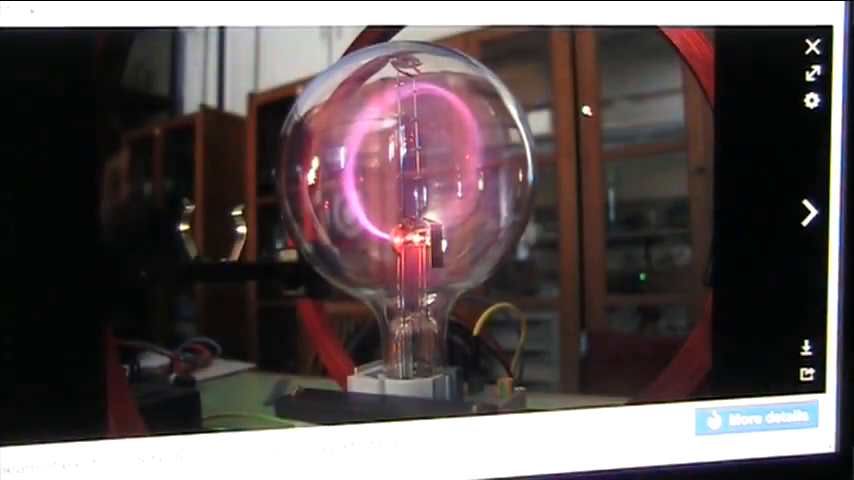